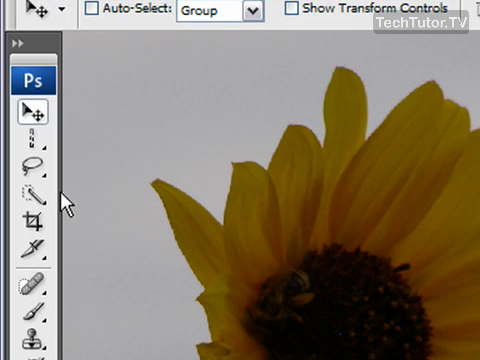
Activate the Lasso Tool in the Tools panel for a freehand selection on the sunflower photo
{"action": "left_click", "coordinate": [24, 172]}
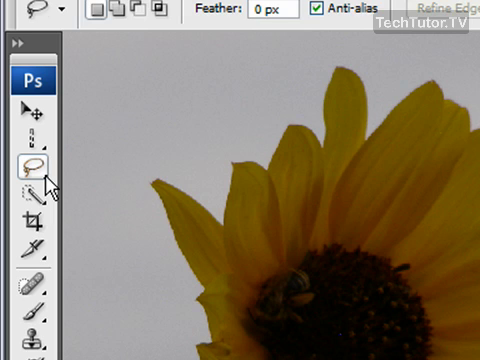
{"action": "mouse_move", "coordinate": [32, 185]}
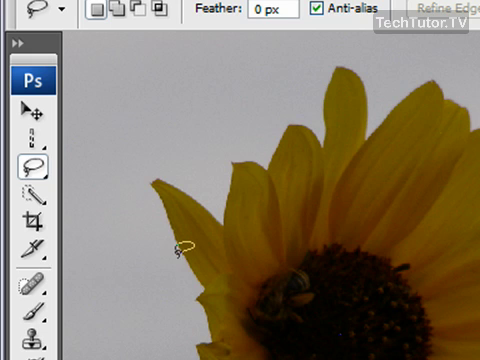
{"action": "mouse_move", "coordinate": [183, 281]}
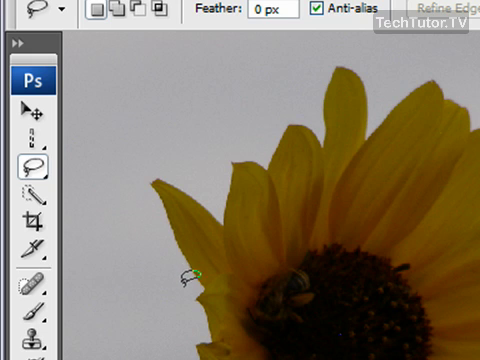